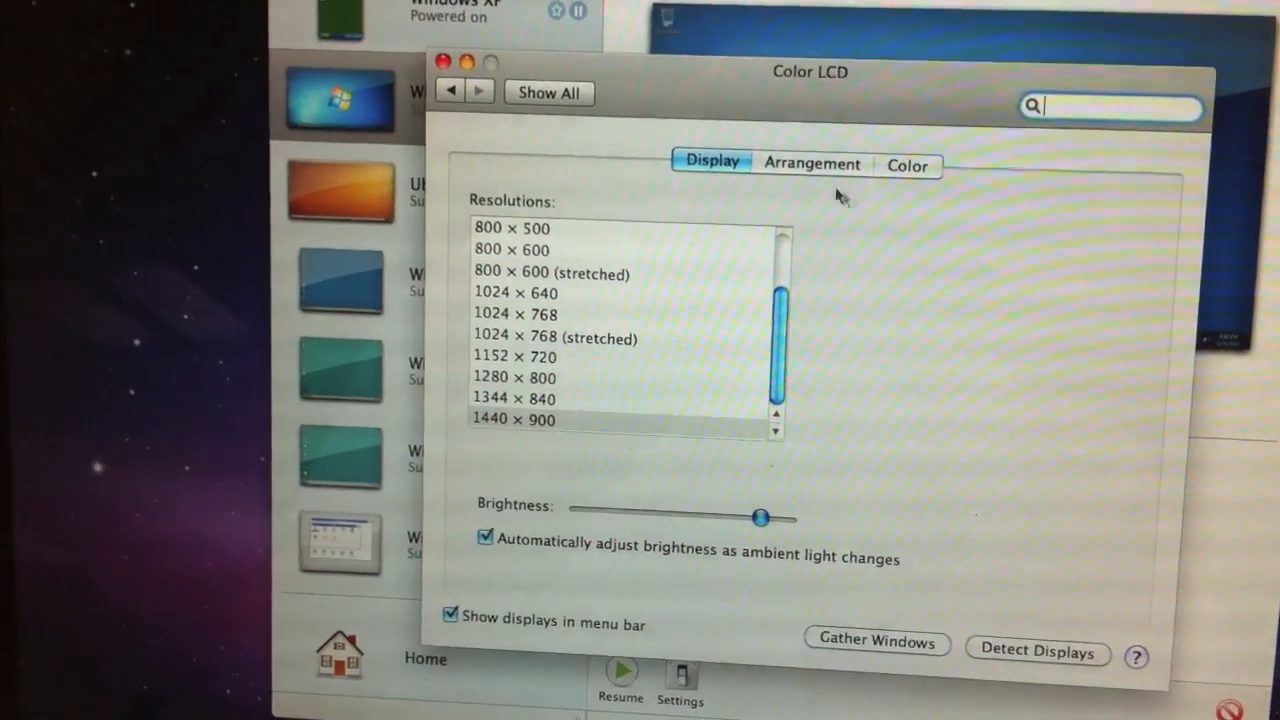
# Show the Arrangement tab of the Color LCD display preferences, revealing both displays.
pyautogui.click(812, 164)
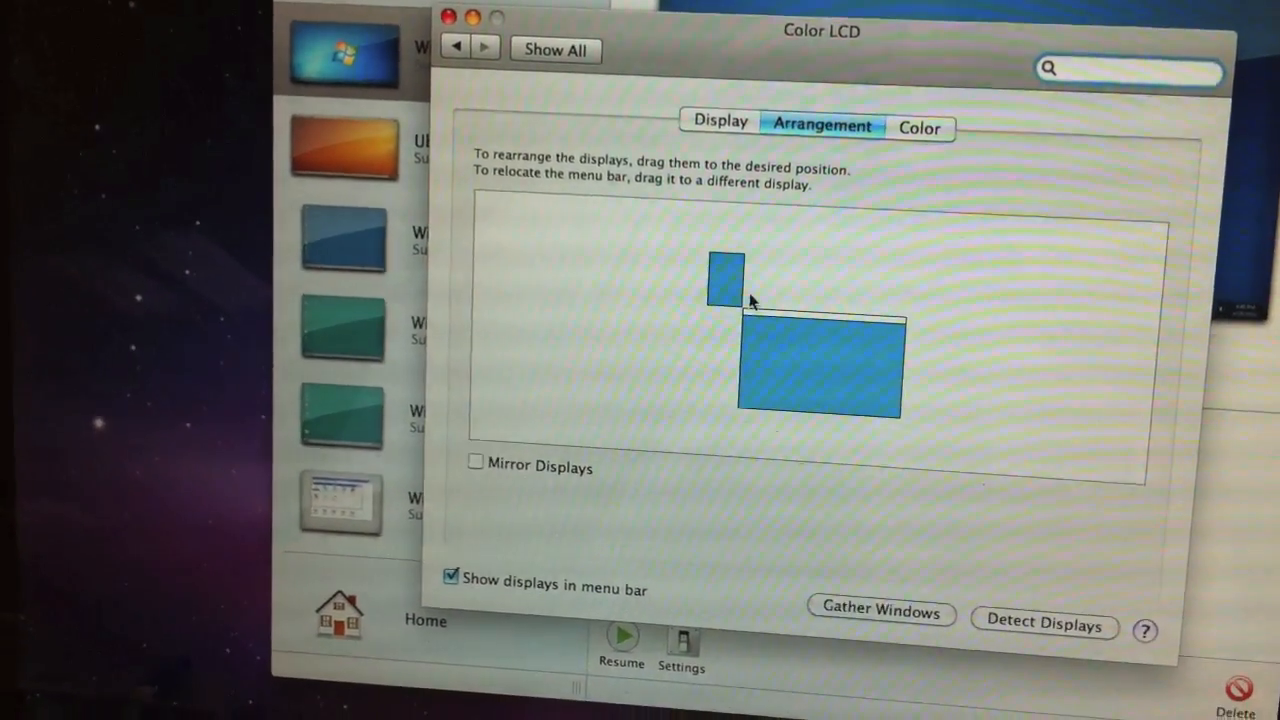